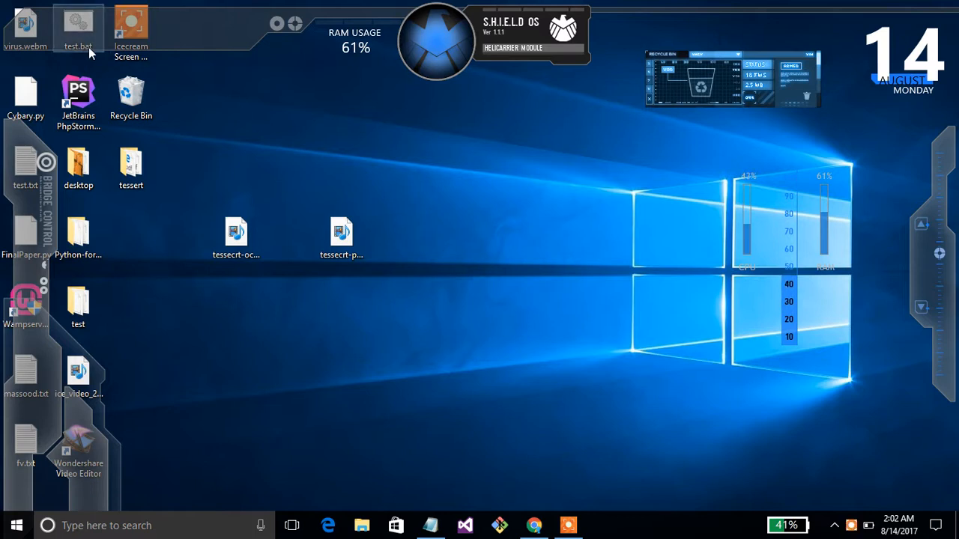
Step: Move test.bat along the desktop's top row and review its looping launch code in Notepad
drag(78, 27, 237, 27)
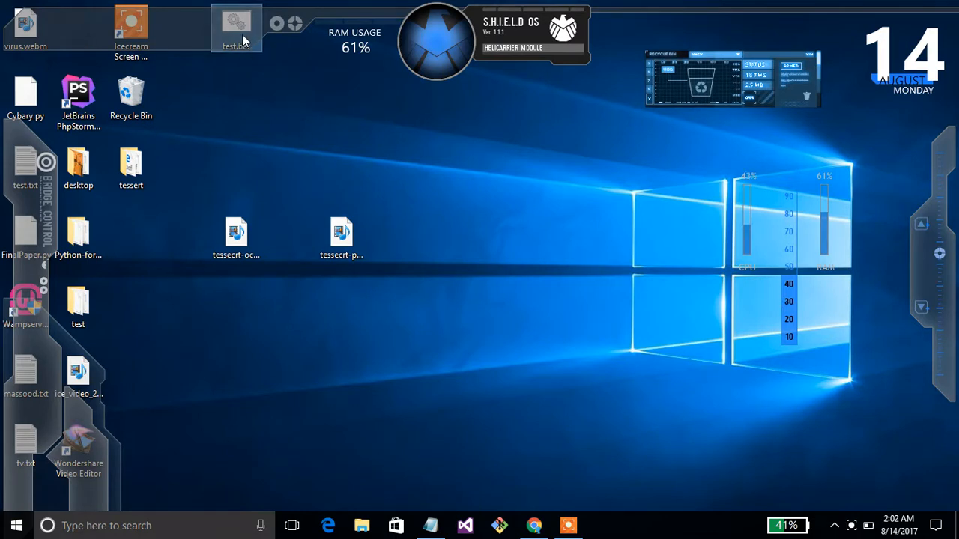
right_click(236, 22)
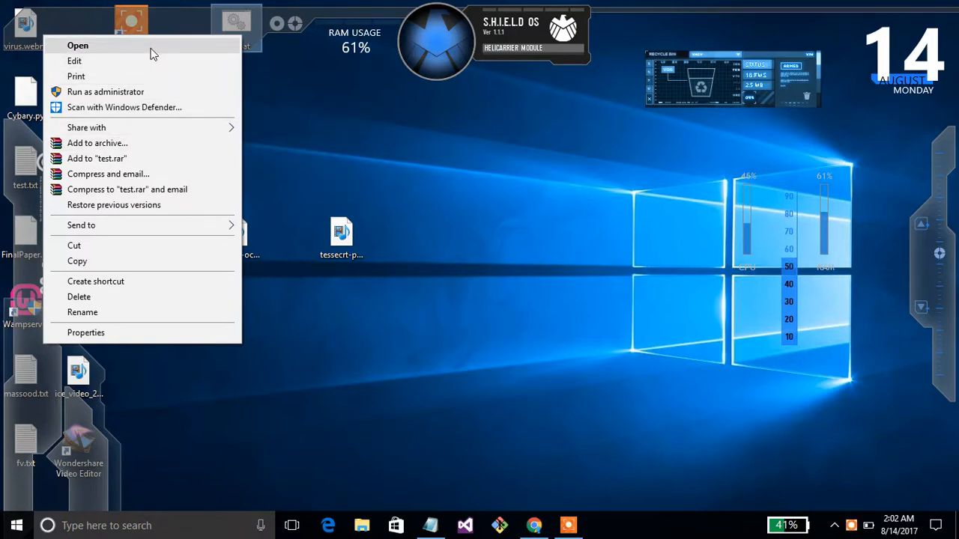
mouse_move(427, 368)
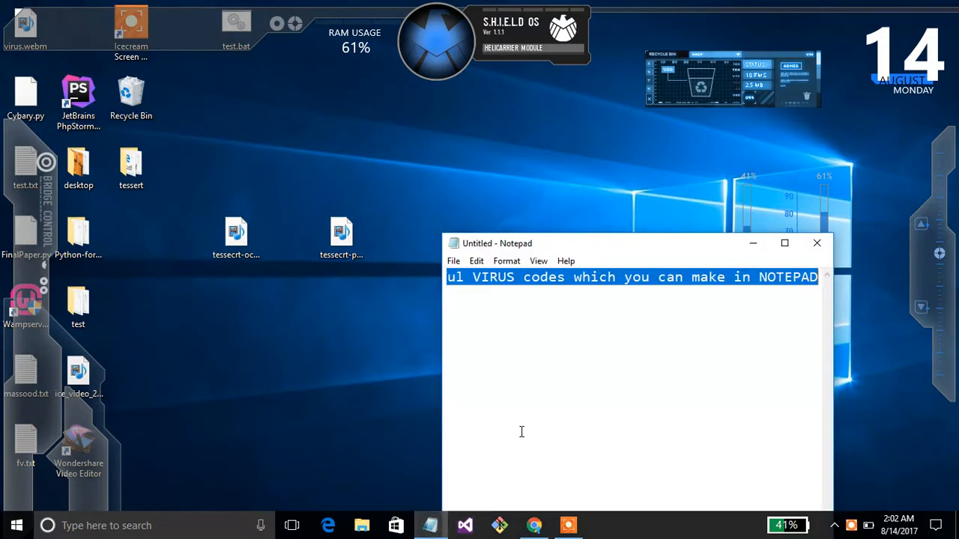
click(817, 243)
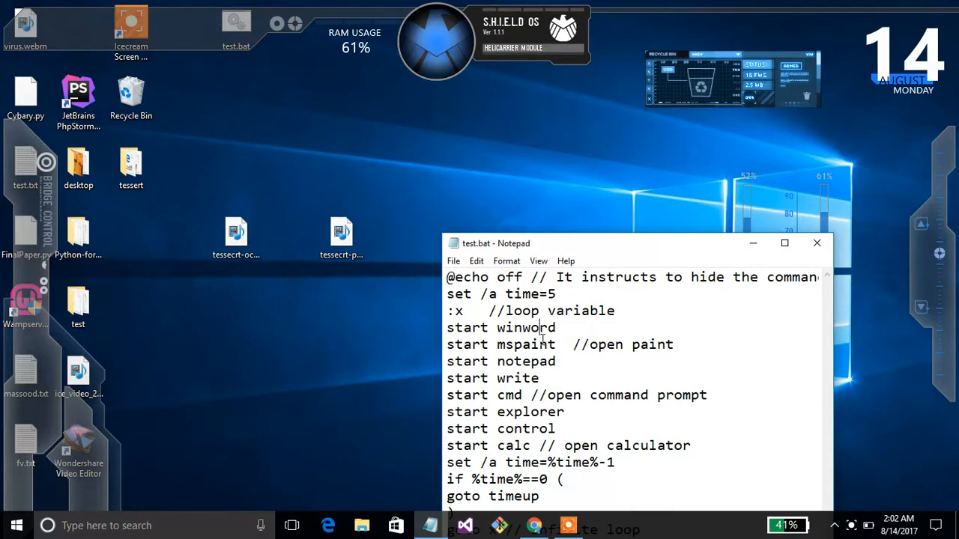
drag(544, 327, 556, 361)
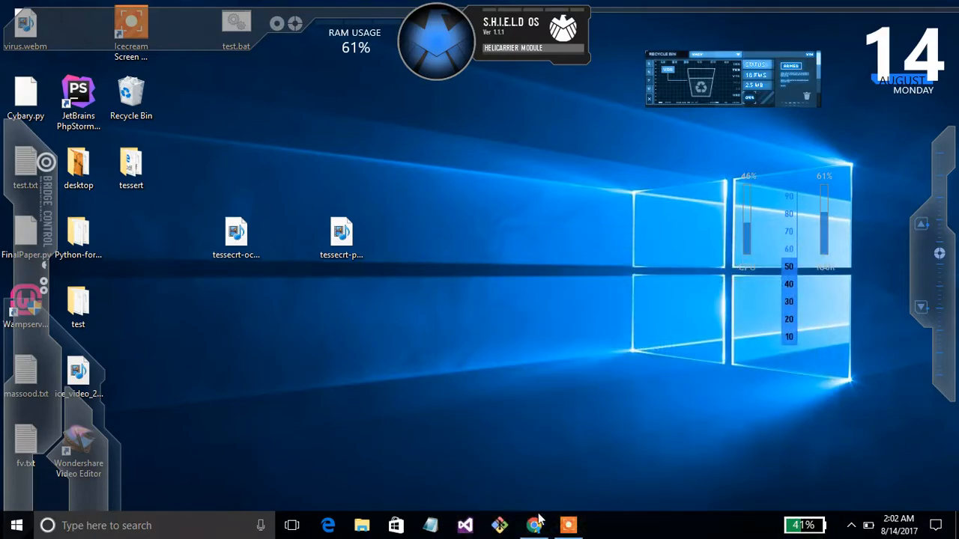
Step: Load test.bat from the Desktop as the converter's batch file via Browse
click(533, 524)
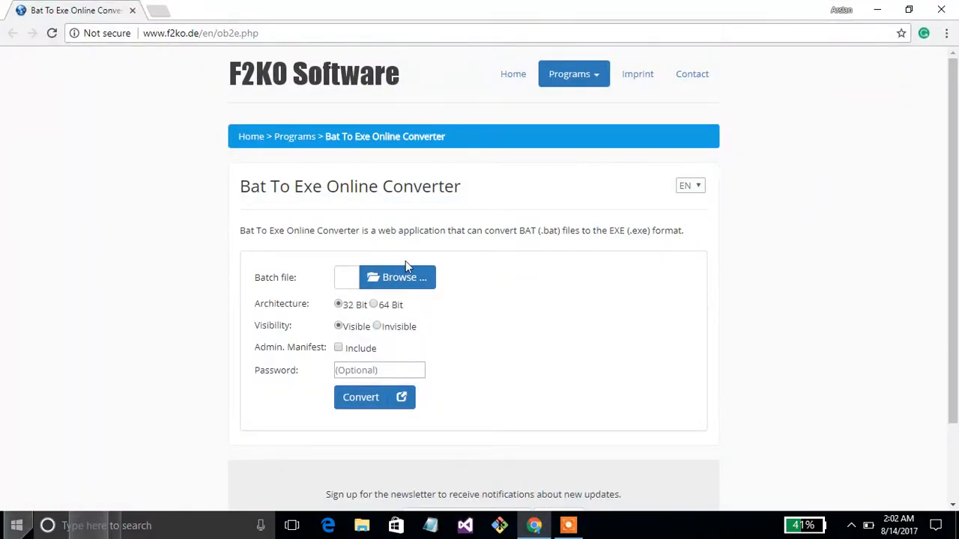
click(201, 33)
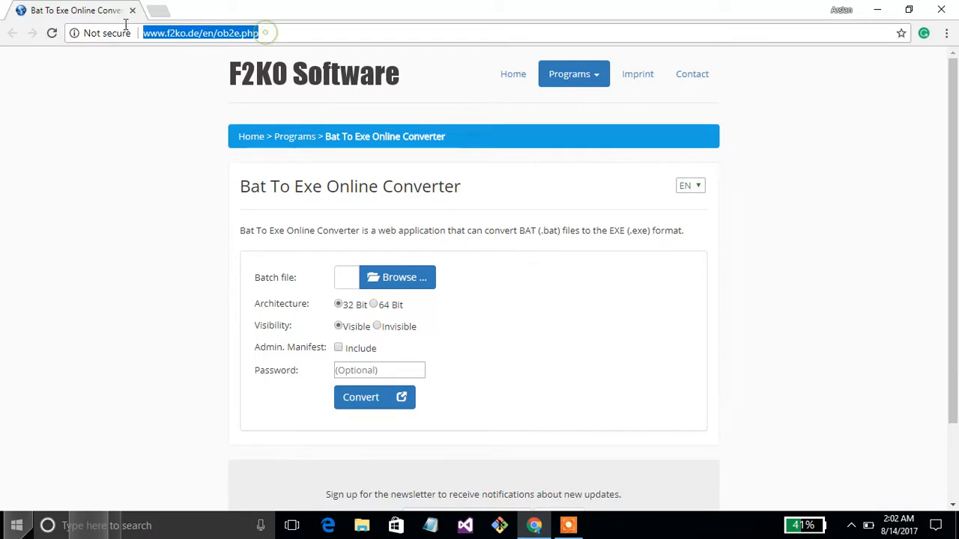
mouse_move(422, 252)
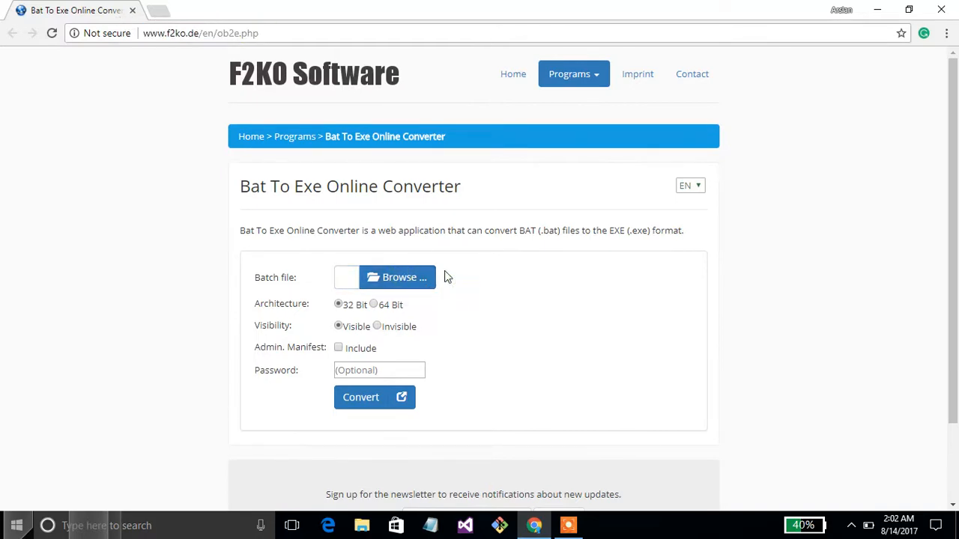
click(397, 277)
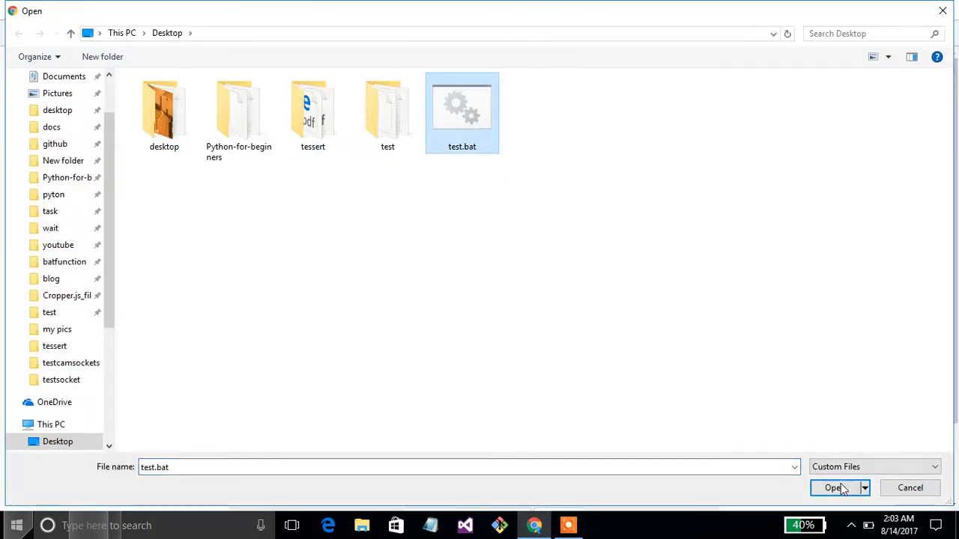
mouse_move(472, 135)
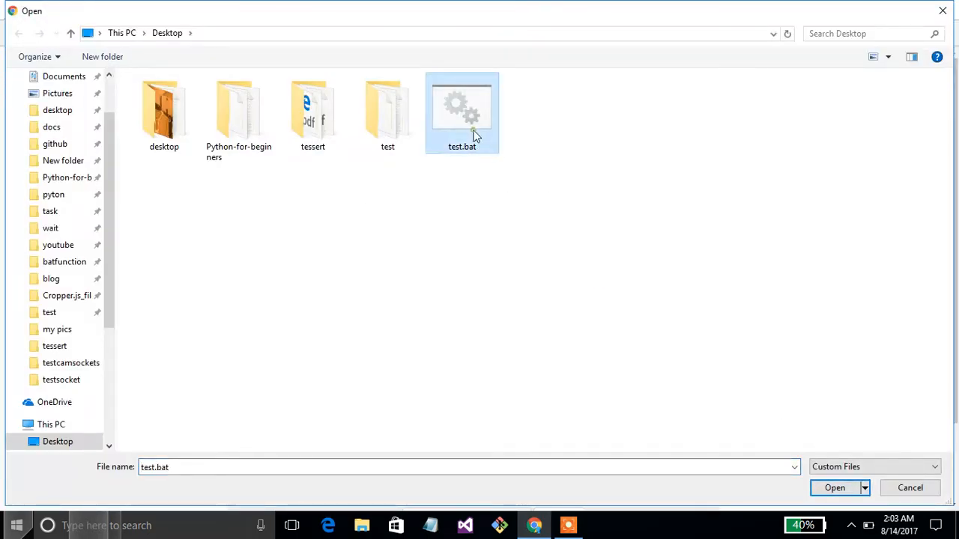
click(834, 489)
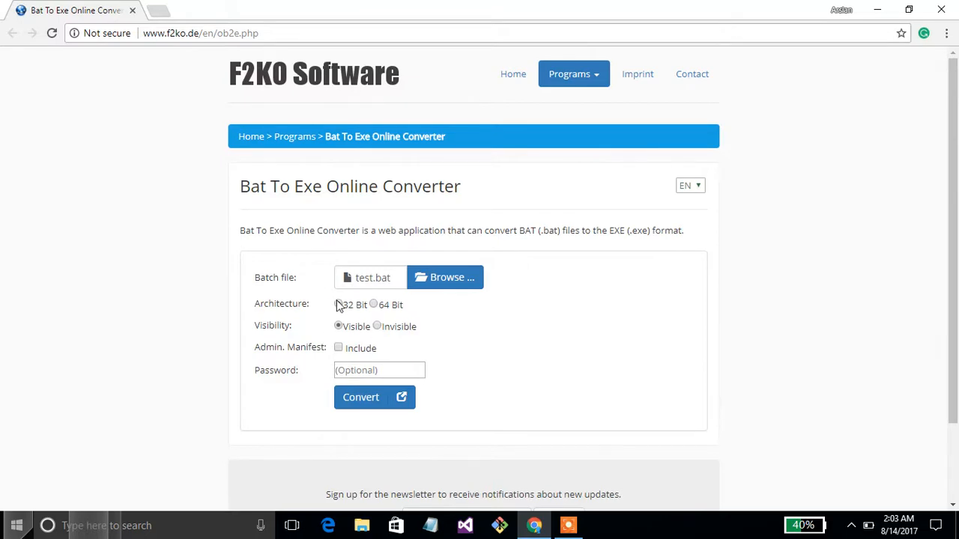
Step: Convert test.bat as a 32 Bit EXE and highlight the resulting ZIP password
click(339, 304)
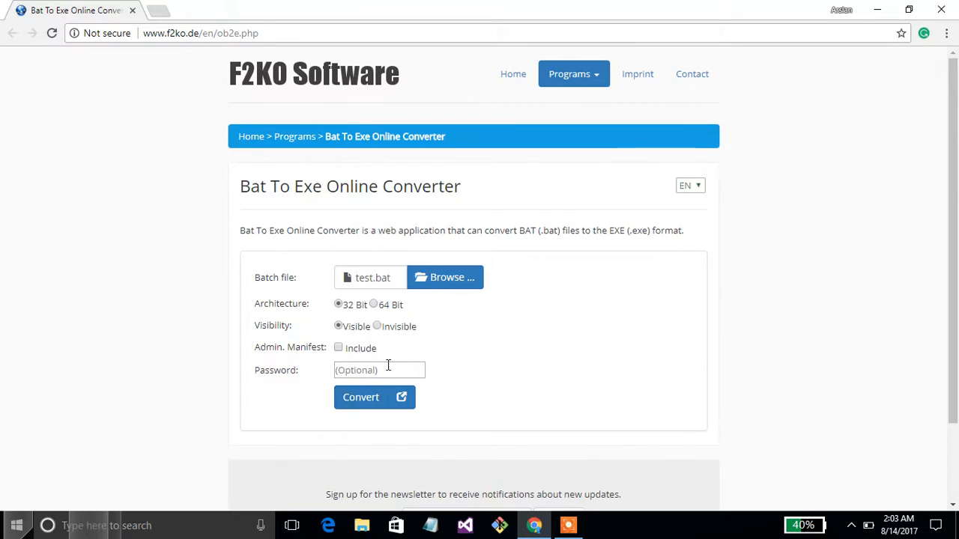
click(360, 397)
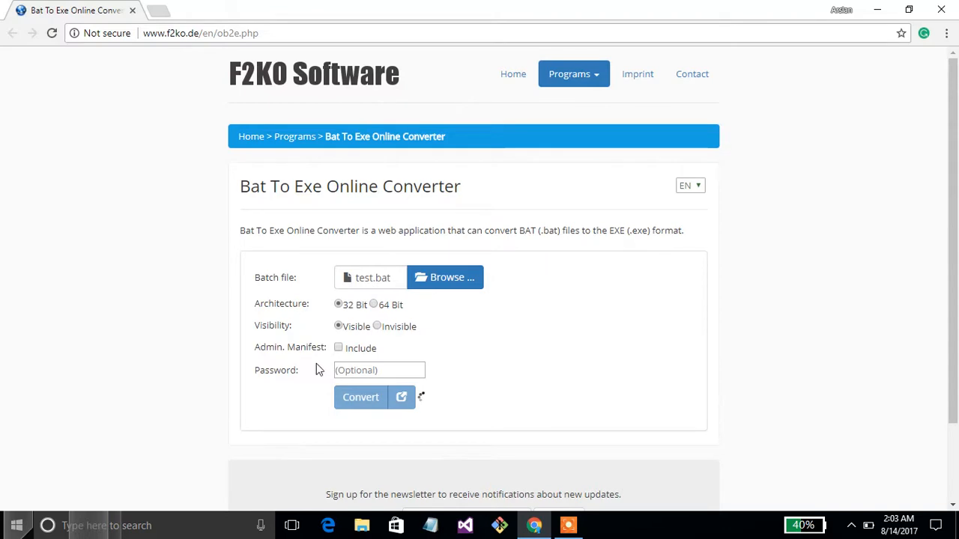
click(359, 397)
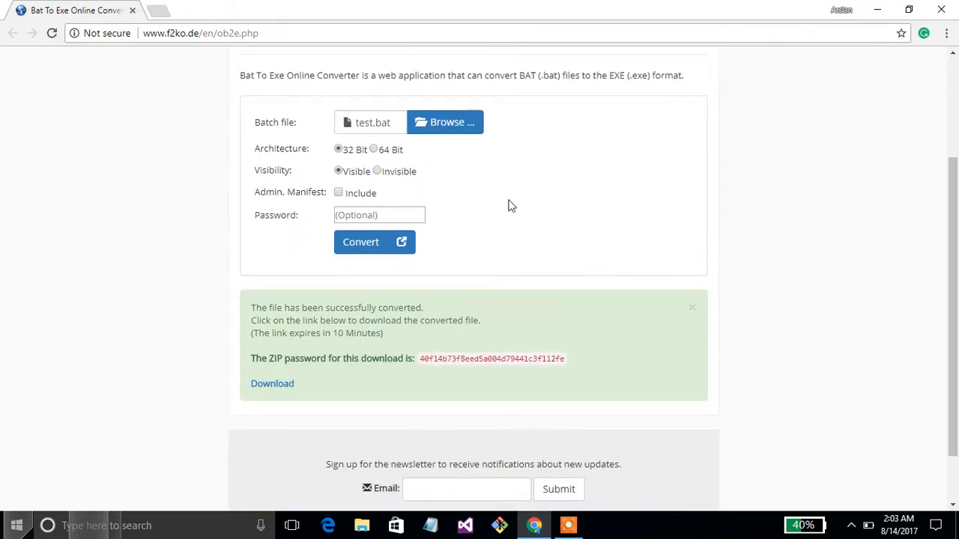
mouse_move(324, 357)
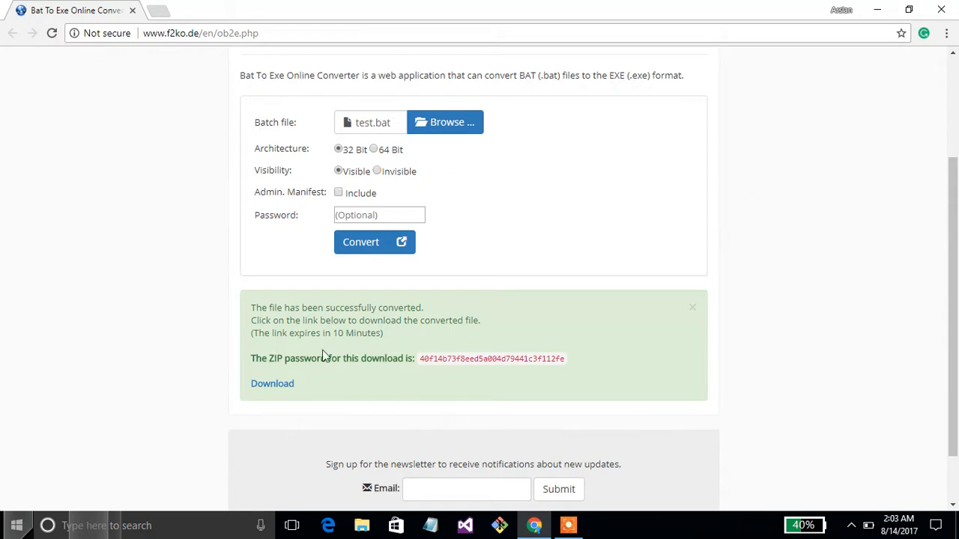
double_click(557, 360)
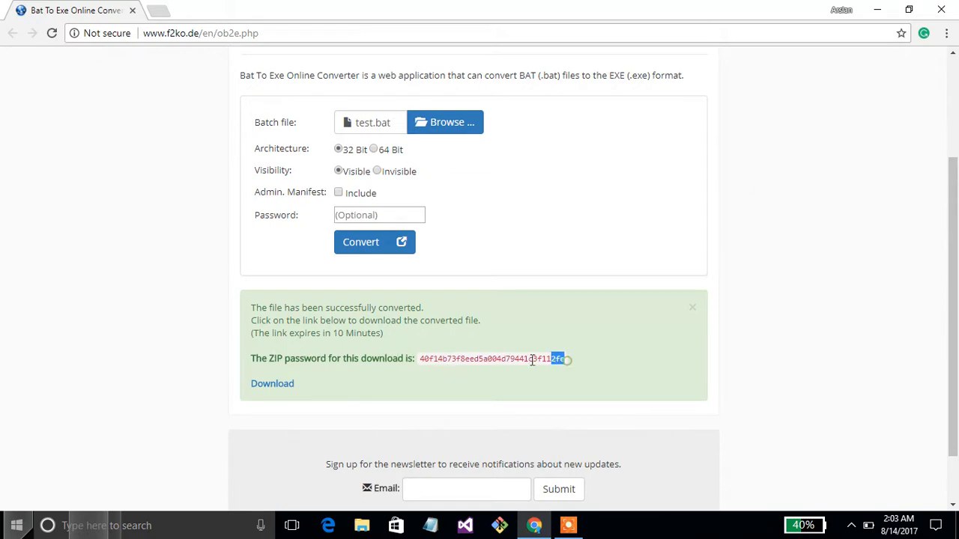
drag(557, 360, 421, 359)
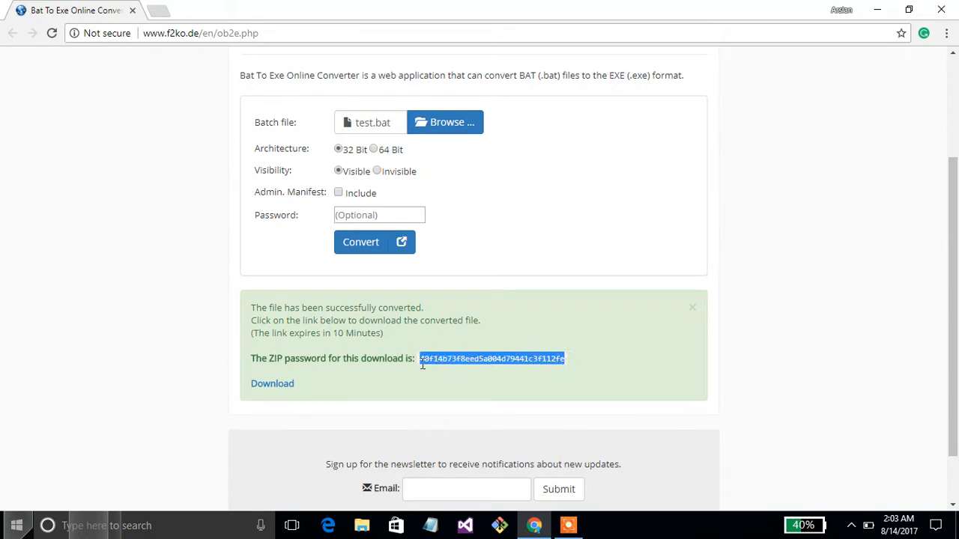
mouse_move(273, 383)
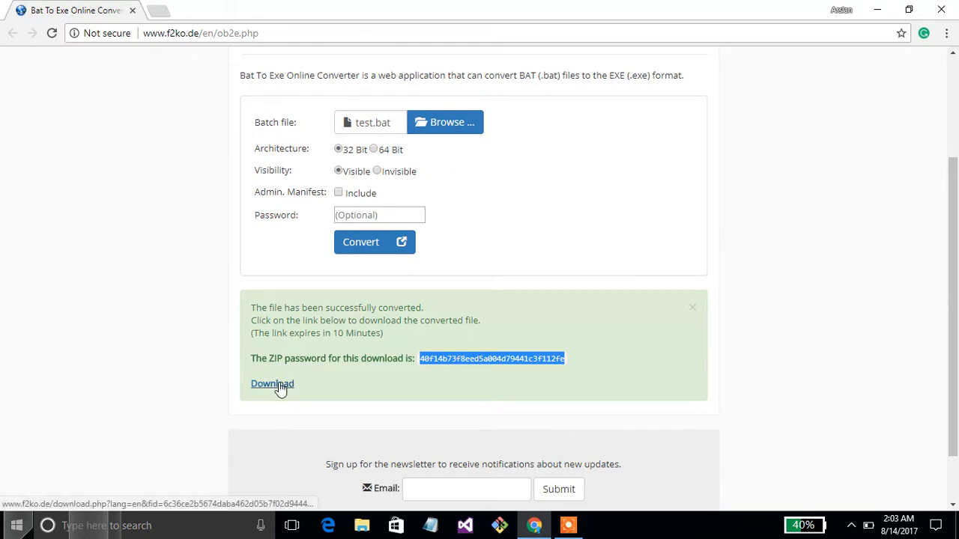
Step: Download test.exe.zip and reveal it in the Downloads folder from Chrome's download bar
click(273, 383)
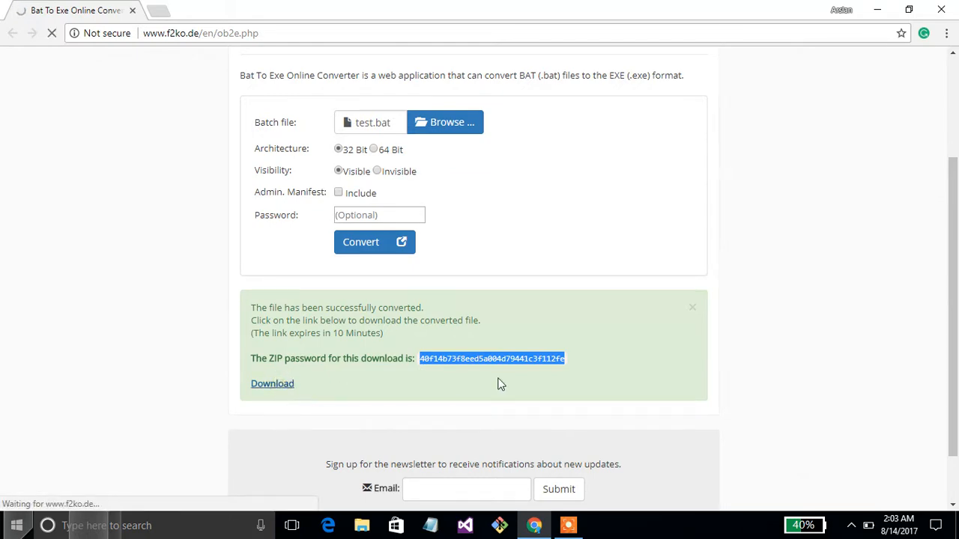
click(273, 384)
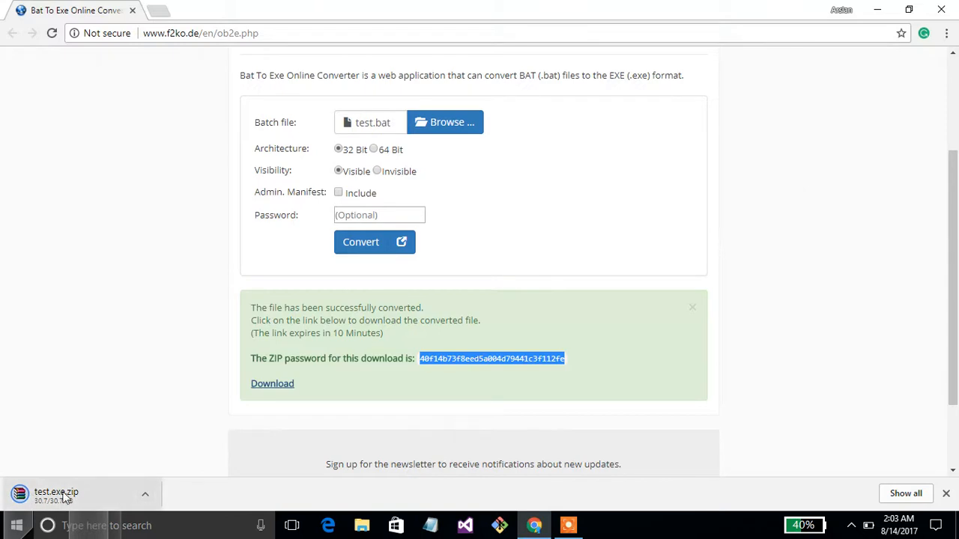
click(144, 494)
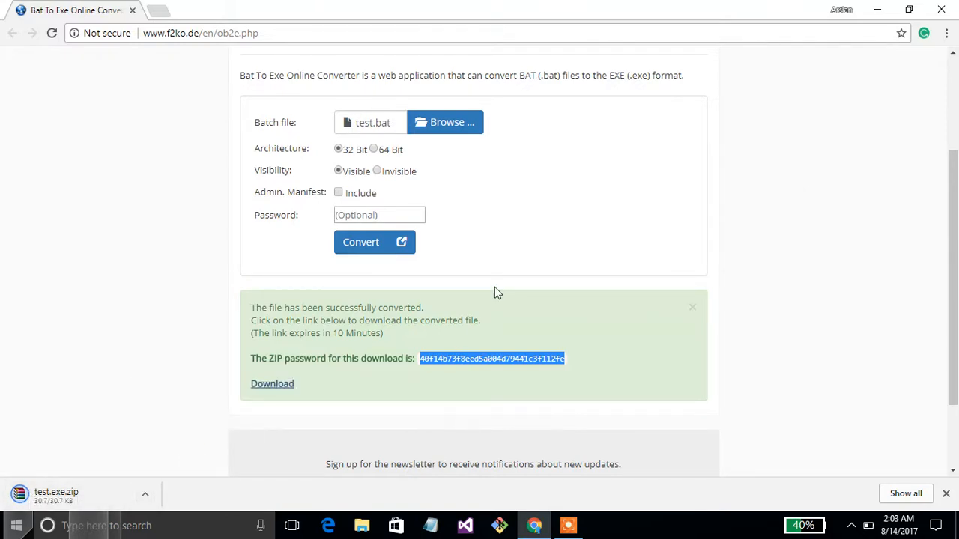
click(144, 494)
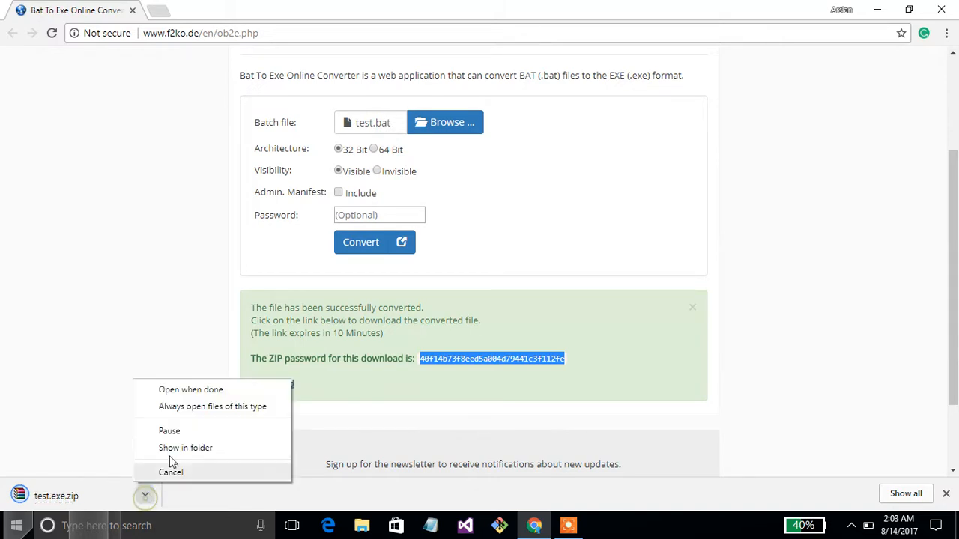
click(185, 446)
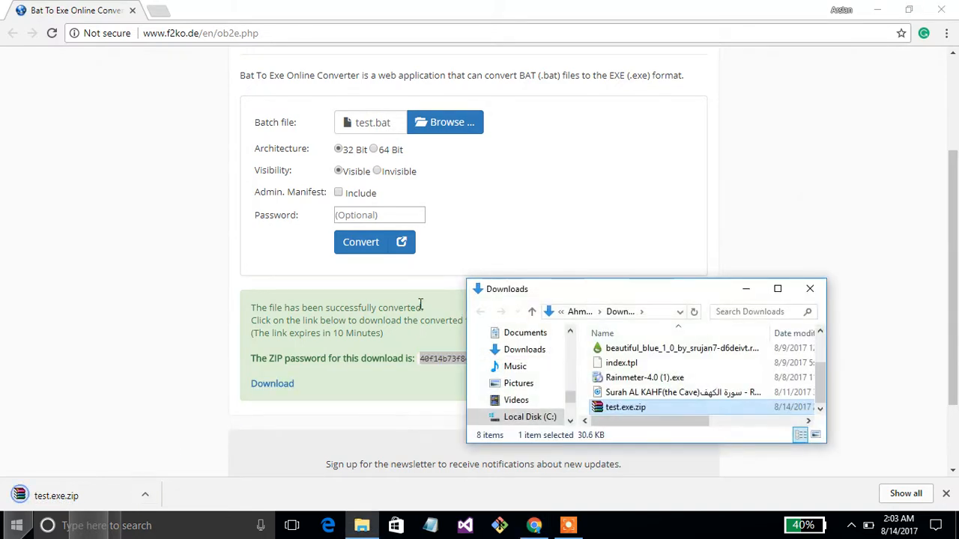
Step: Extract test.exe.zip with WinRAR in Downloads, copying the ZIP password from the converter page
click(776, 287)
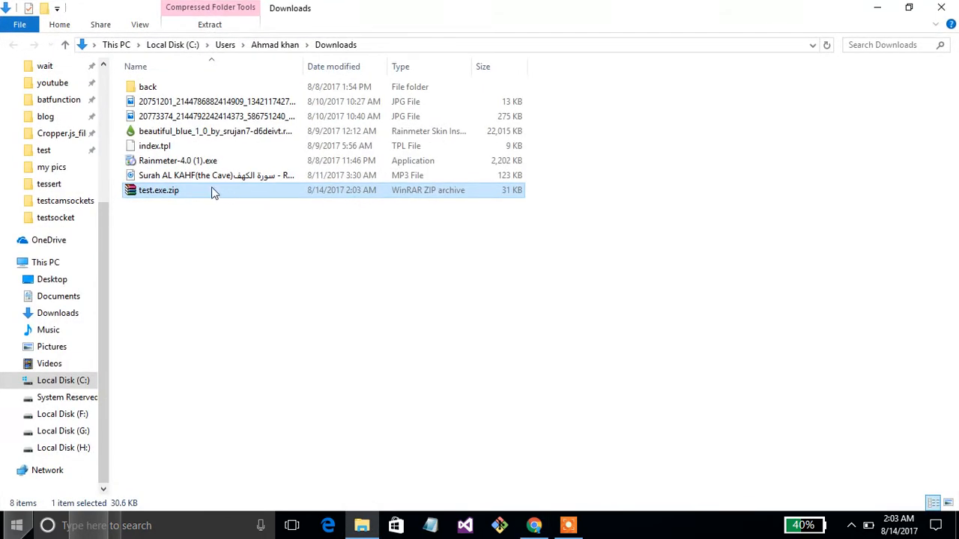
right_click(159, 189)
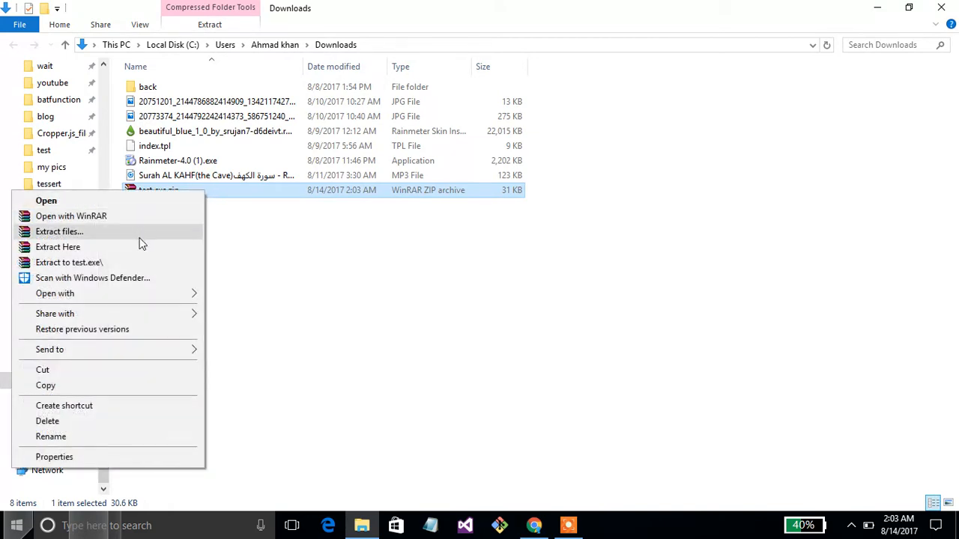
click(57, 246)
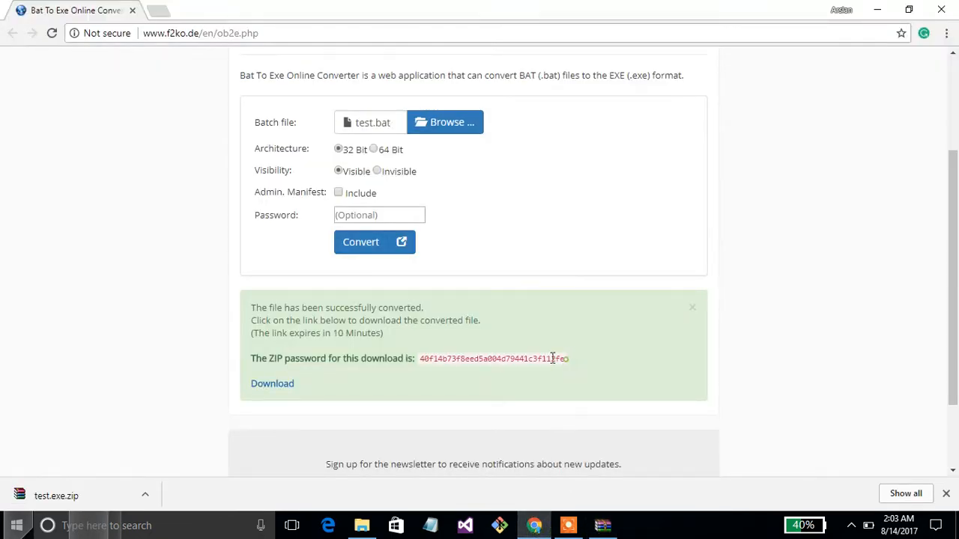
right_click(492, 358)
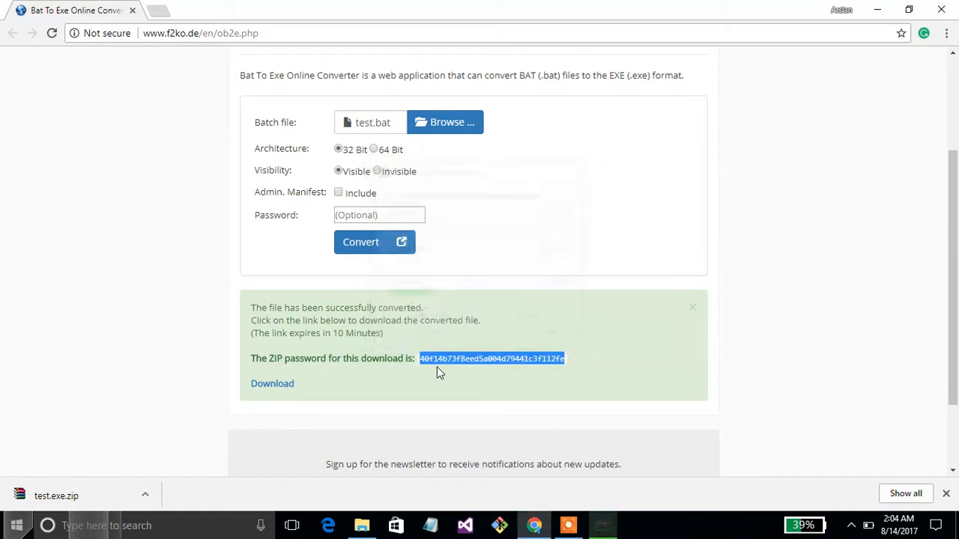
mouse_move(315, 434)
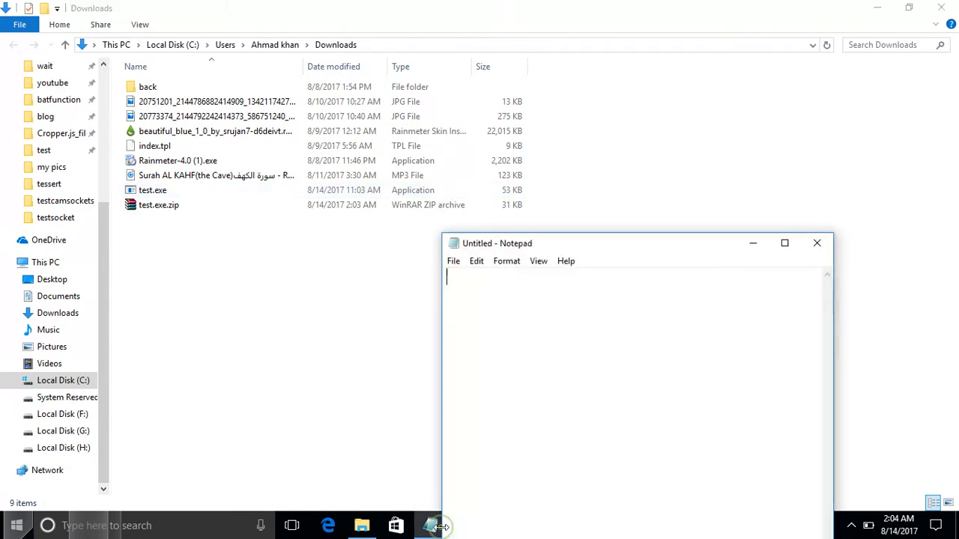
Step: View test.exe's garbled binary contents in Notepad and close it
click(153, 189)
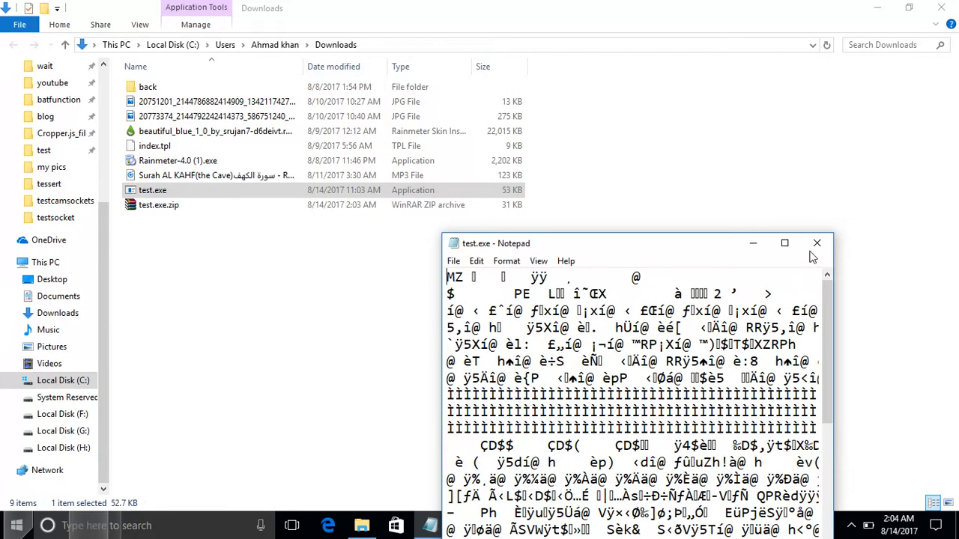
click(817, 243)
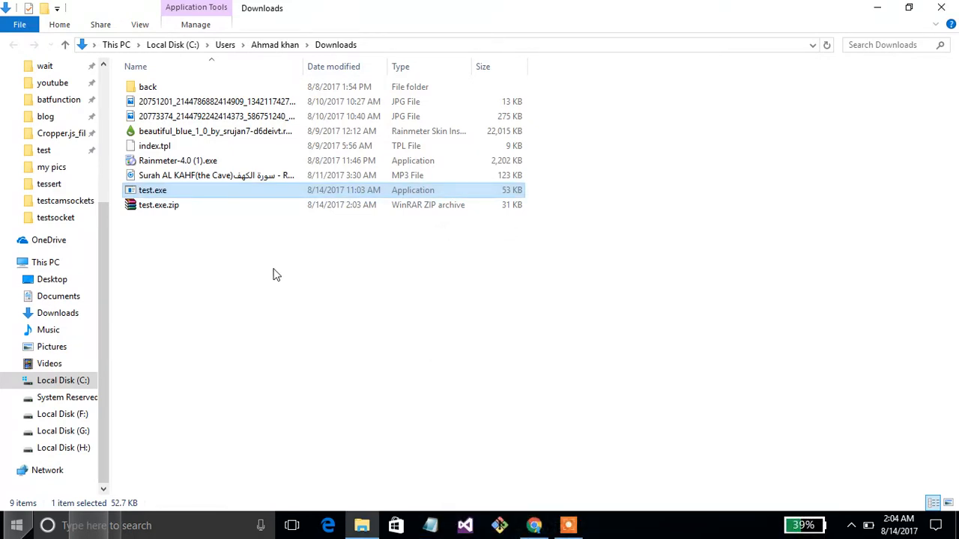
mouse_move(533, 365)
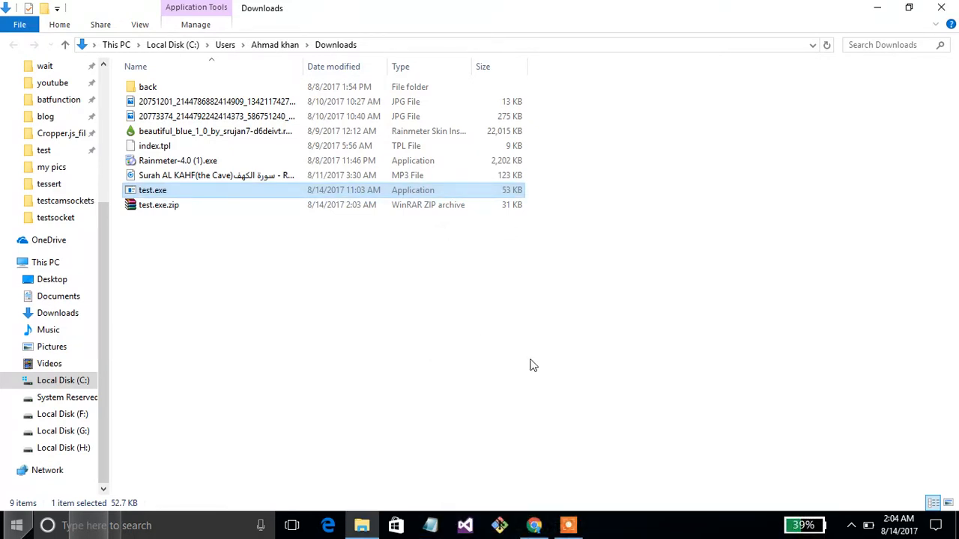
mouse_move(524, 471)
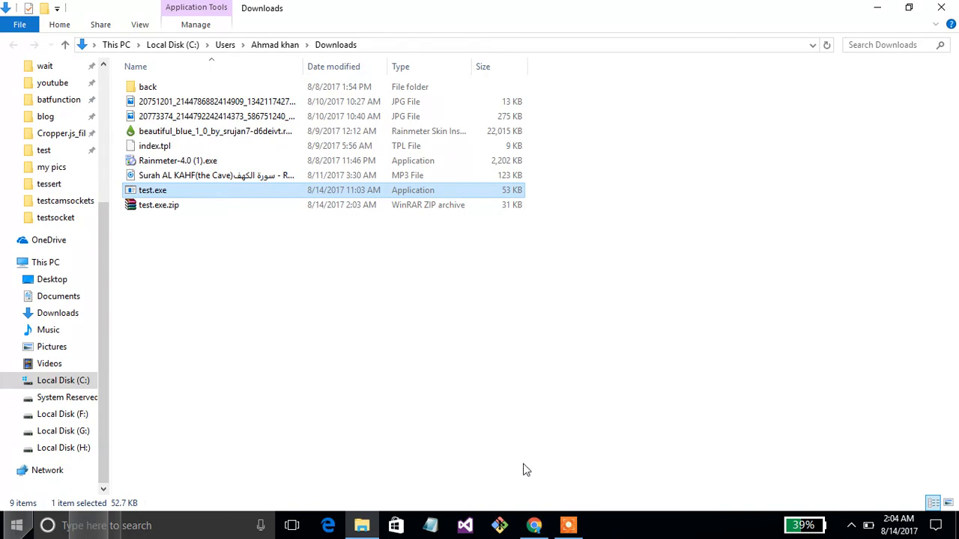
mouse_move(533, 524)
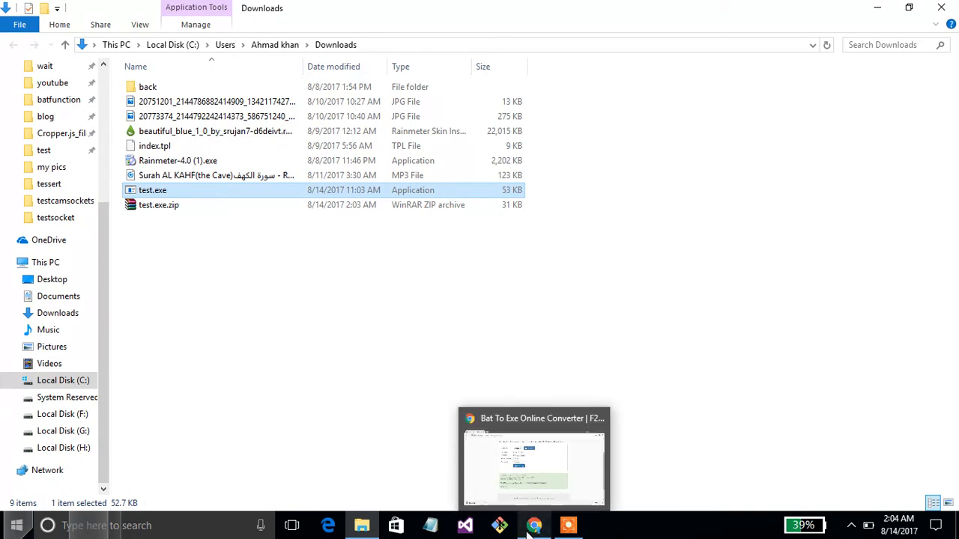